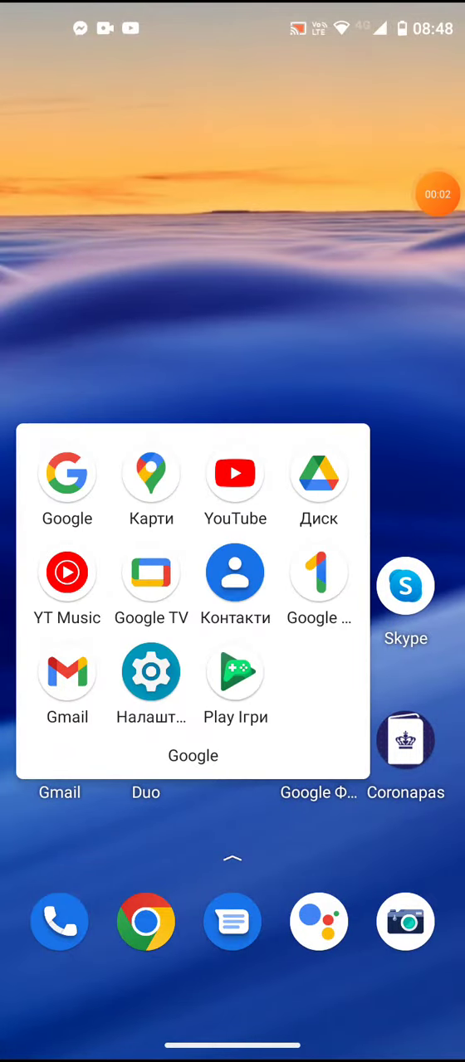
Step: Launch YouTube from the Google folder and start the video «Саша и Сирожа засыпают тоже» downloading
click(235, 473)
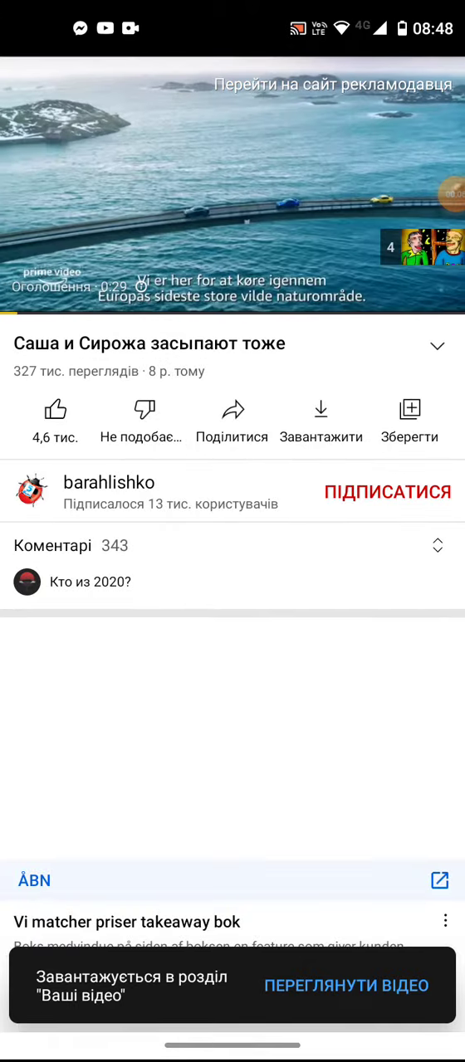
click(232, 191)
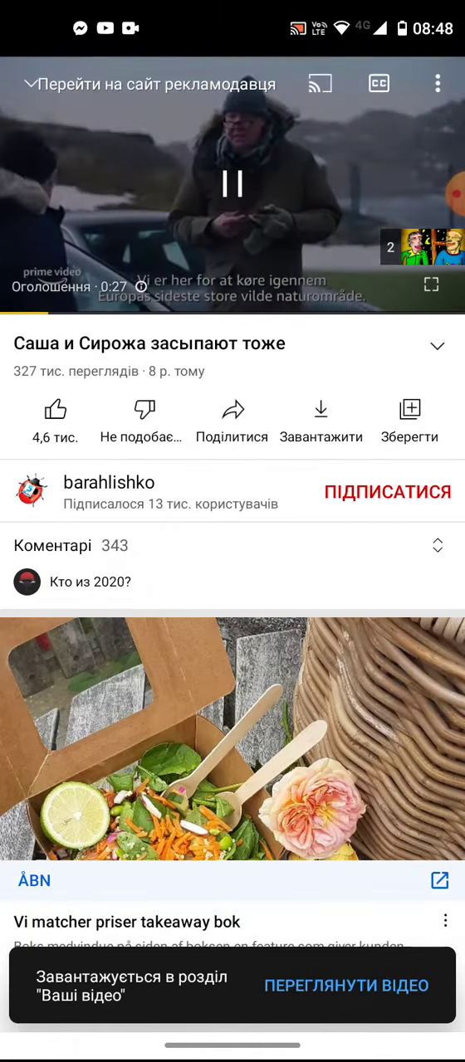